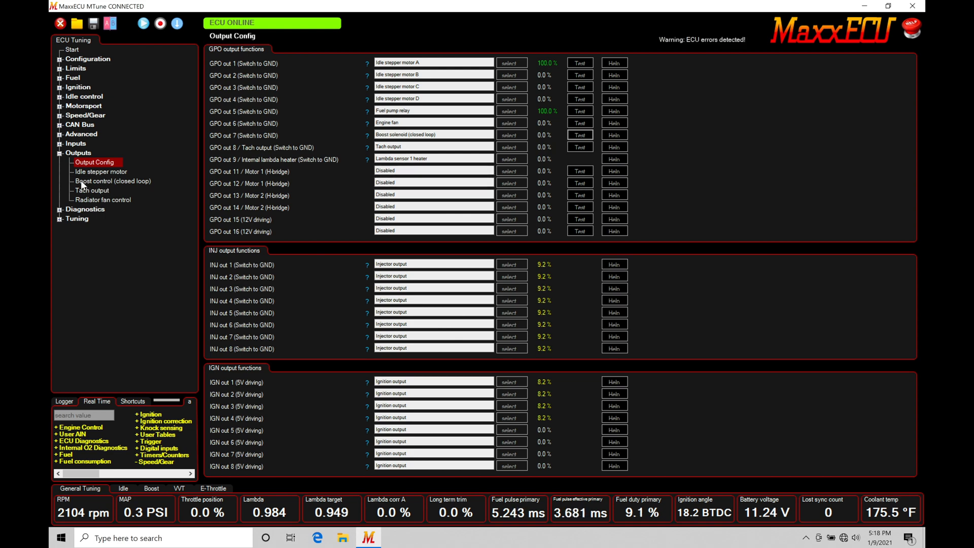
Open the Boost control (closed loop) page under Outputs in the ECU tuning tree
{"action": "left_click", "coordinate": [114, 181]}
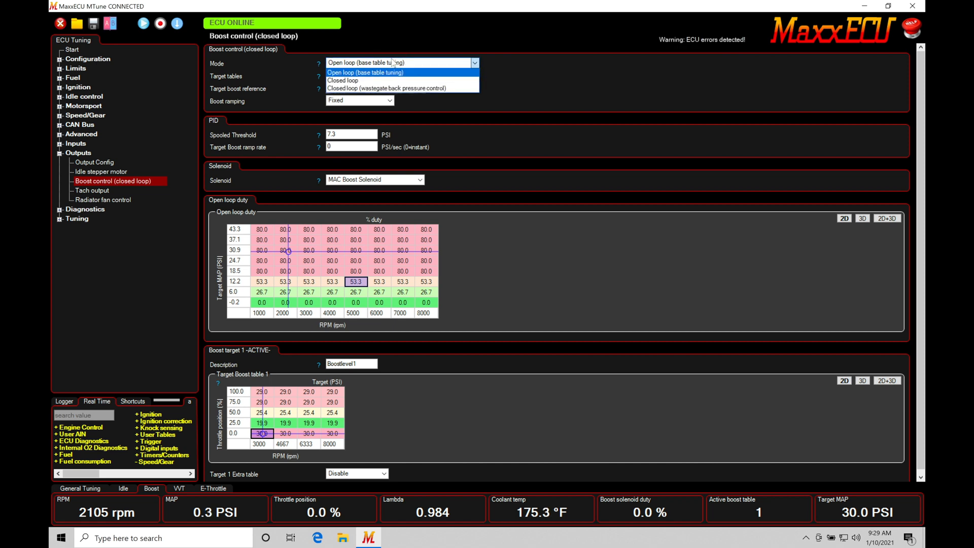
{"action": "mouse_move", "coordinate": [387, 82]}
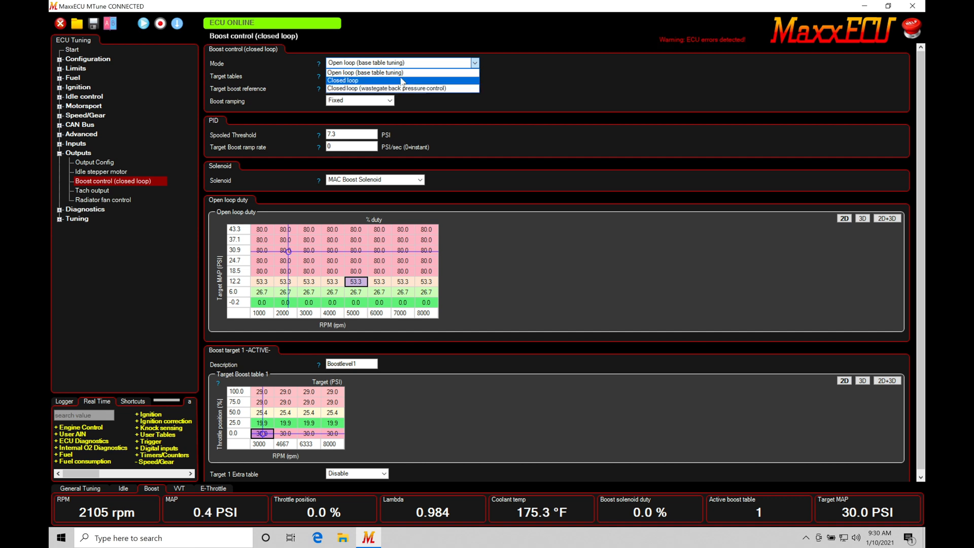
{"action": "mouse_move", "coordinate": [401, 94]}
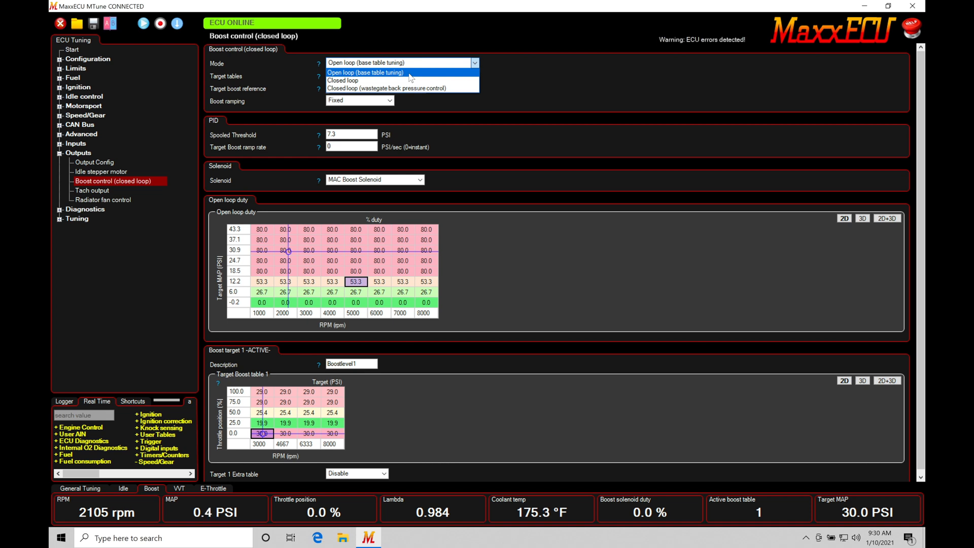
{"action": "mouse_move", "coordinate": [401, 87]}
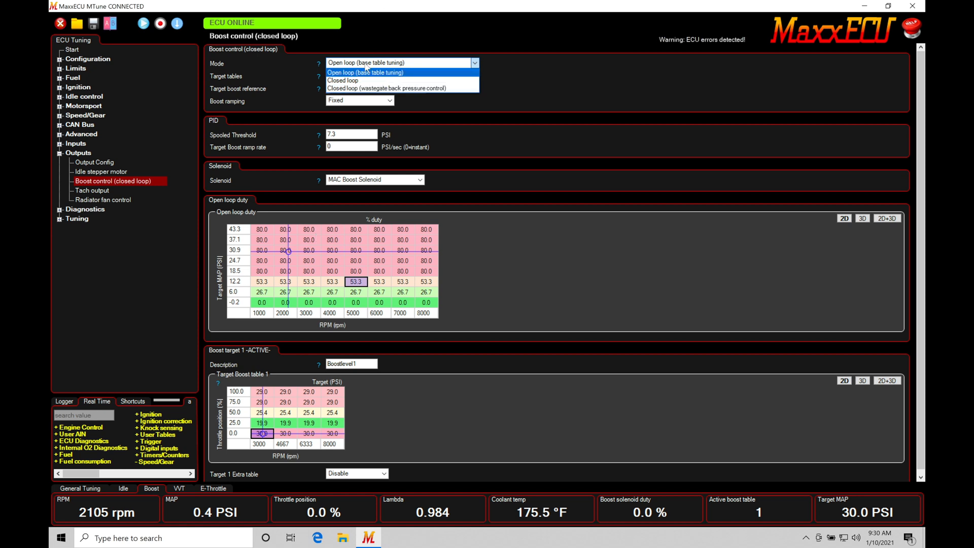
{"action": "mouse_move", "coordinate": [375, 81]}
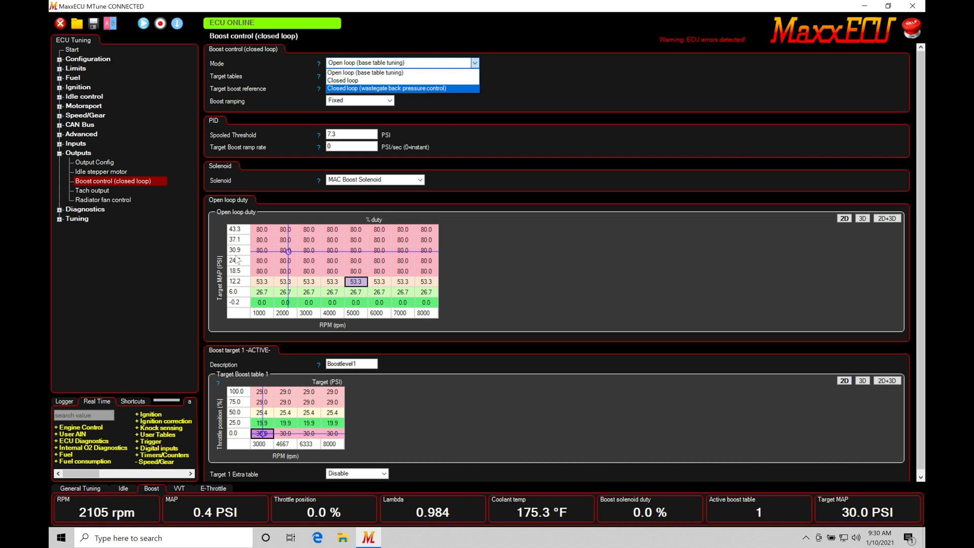
{"action": "mouse_move", "coordinate": [351, 82]}
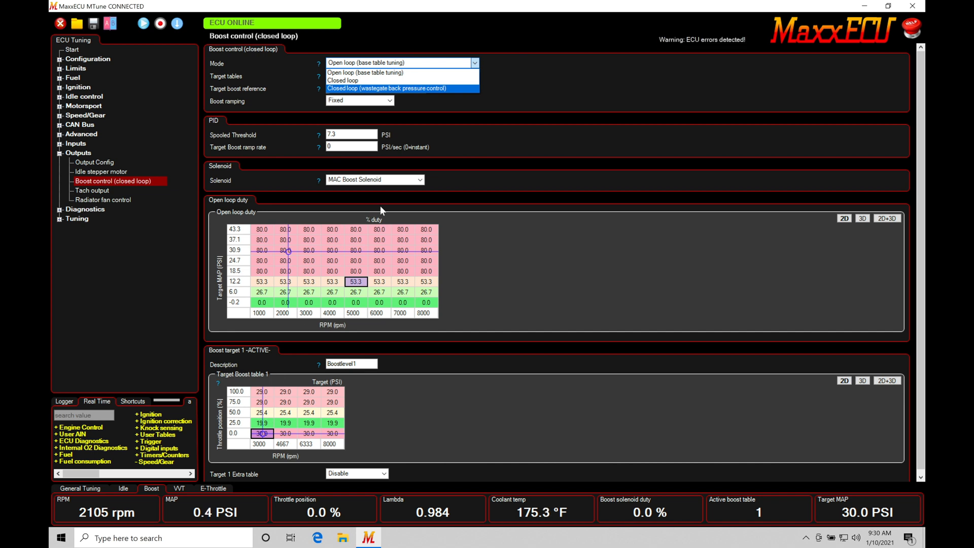
{"action": "mouse_move", "coordinate": [418, 94]}
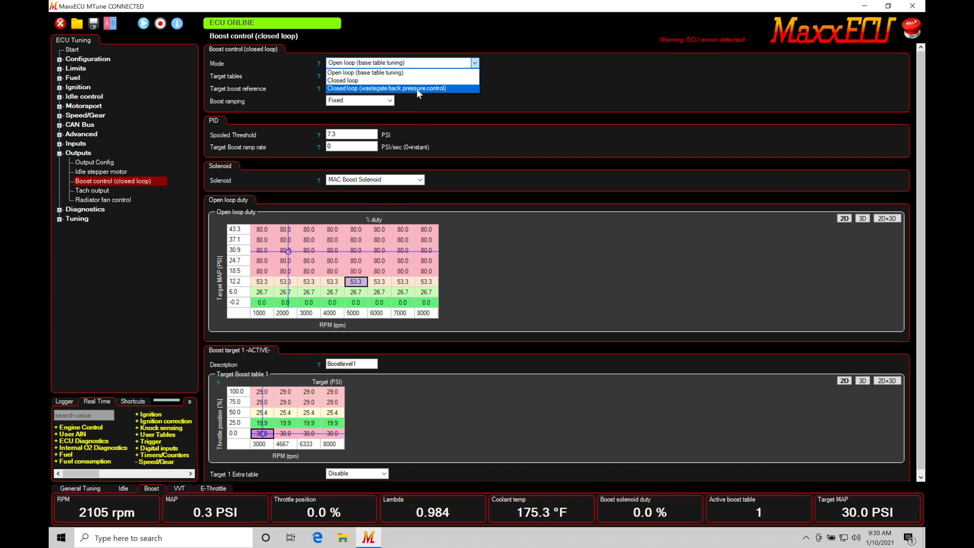
{"action": "mouse_move", "coordinate": [415, 81]}
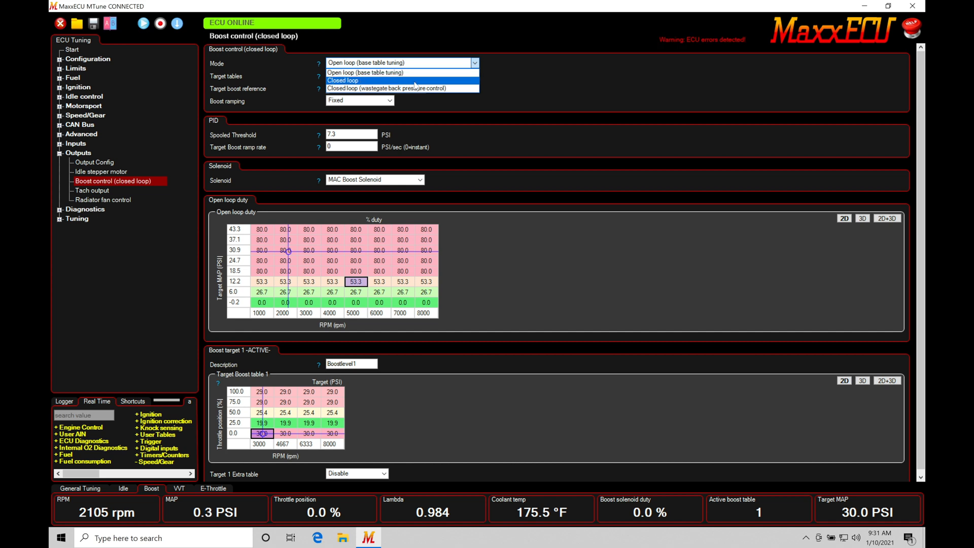
Set the boost control Mode to Closed loop, revealing the PID gain and control settings
{"action": "left_click", "coordinate": [377, 72]}
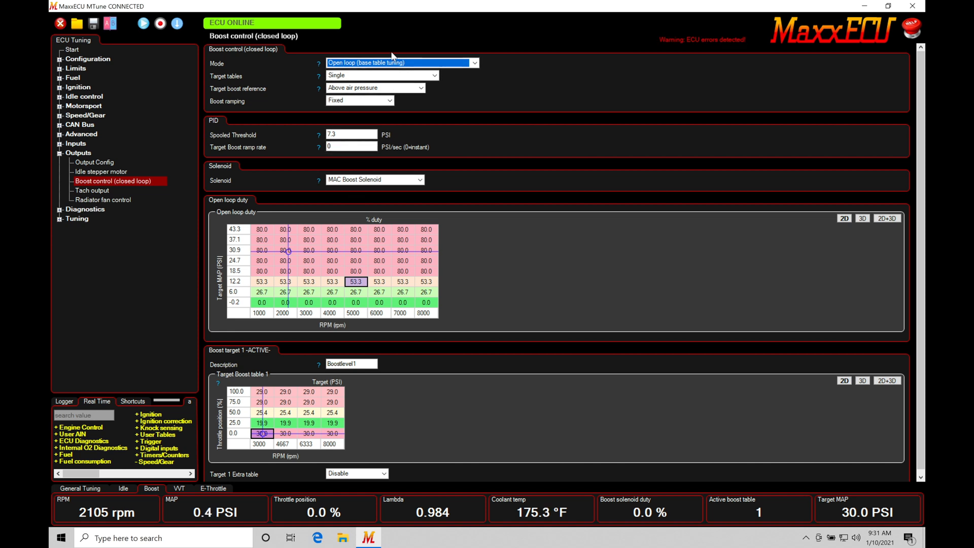
{"action": "left_click", "coordinate": [474, 63]}
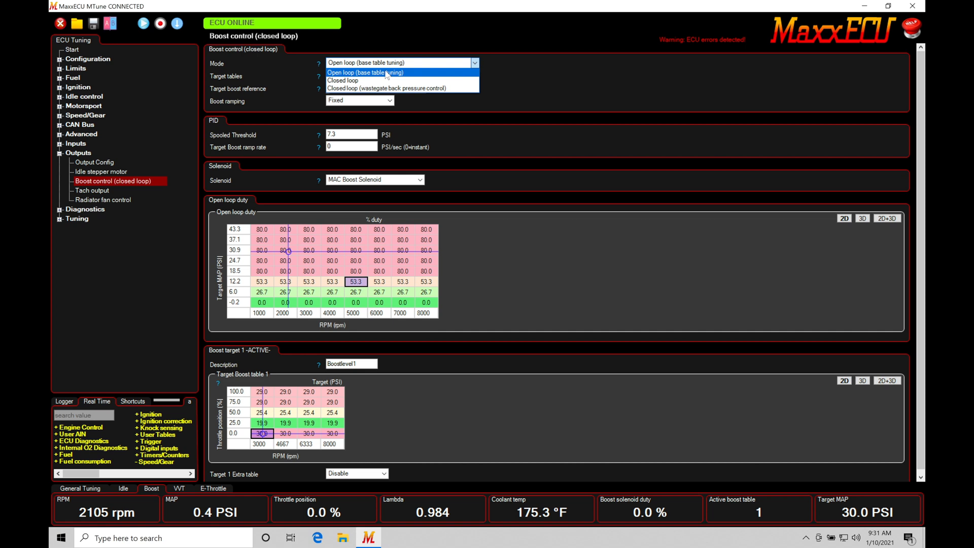
{"action": "mouse_move", "coordinate": [391, 81]}
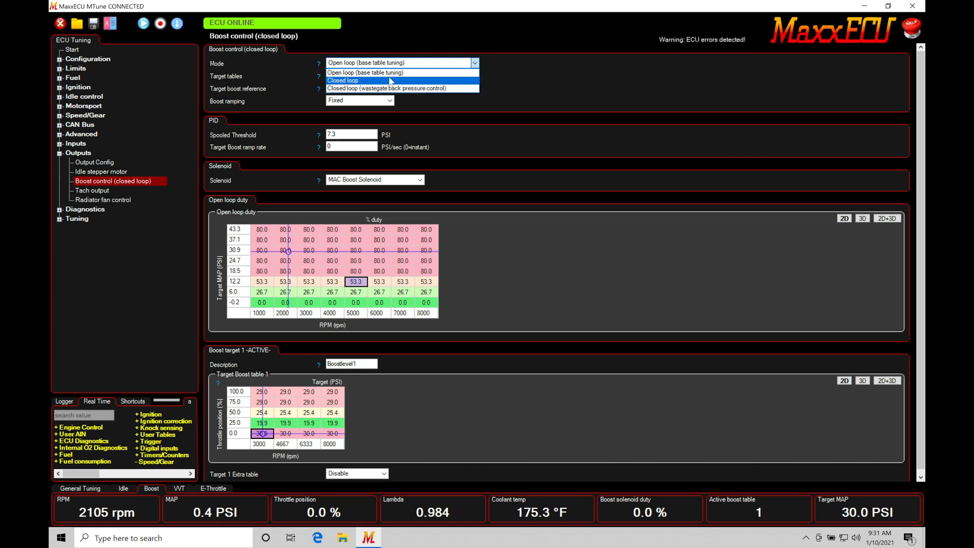
{"action": "left_click", "coordinate": [391, 72]}
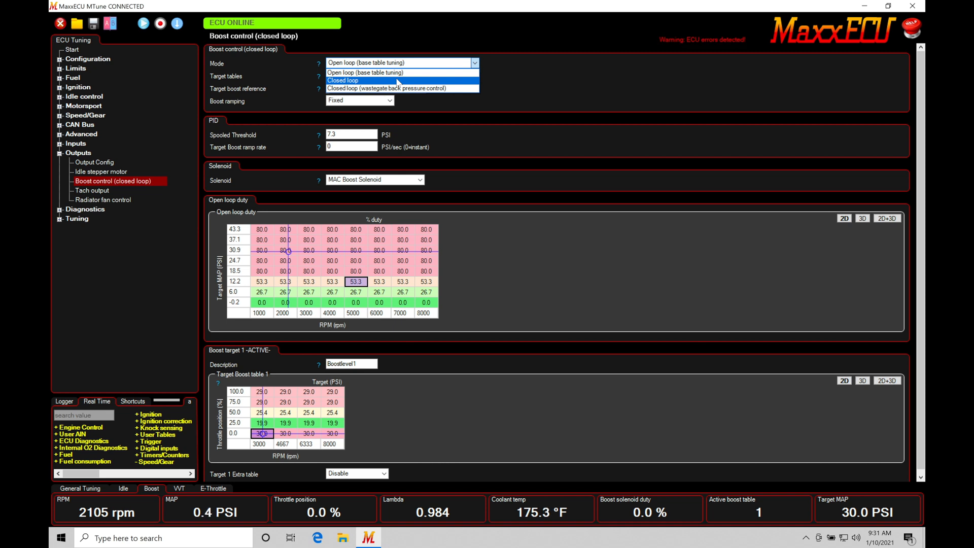
{"action": "left_click", "coordinate": [352, 81]}
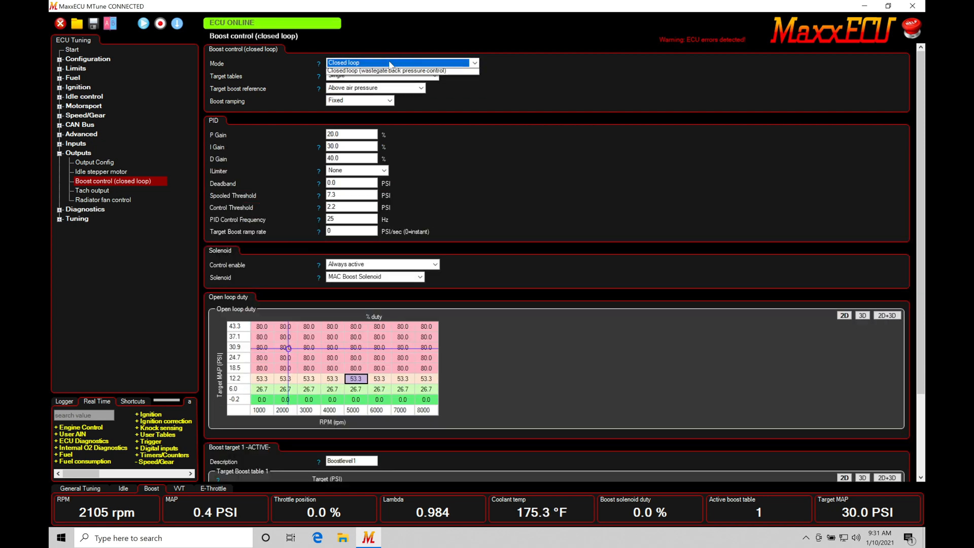
Set the Mode back to Open loop (base table tuning)
{"action": "left_click", "coordinate": [401, 70]}
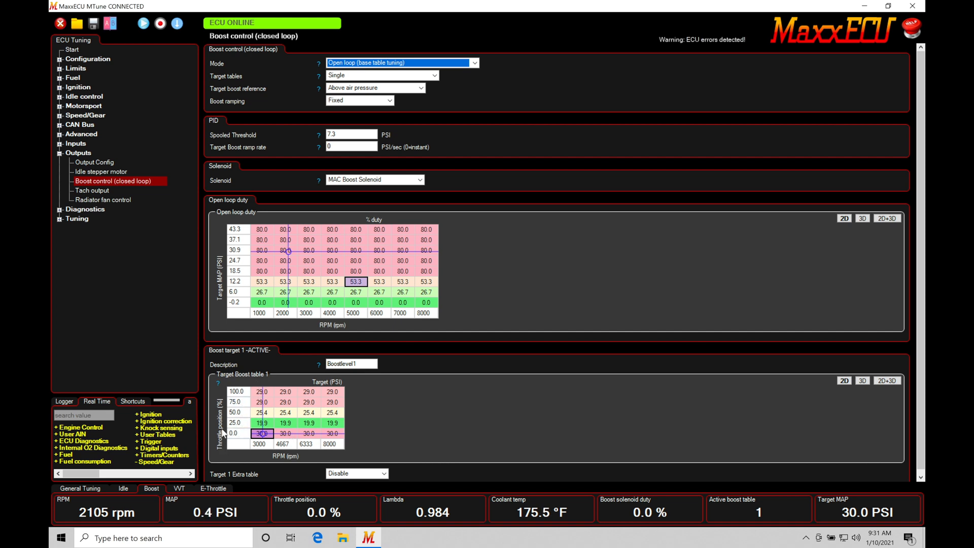
{"action": "mouse_move", "coordinate": [282, 465]}
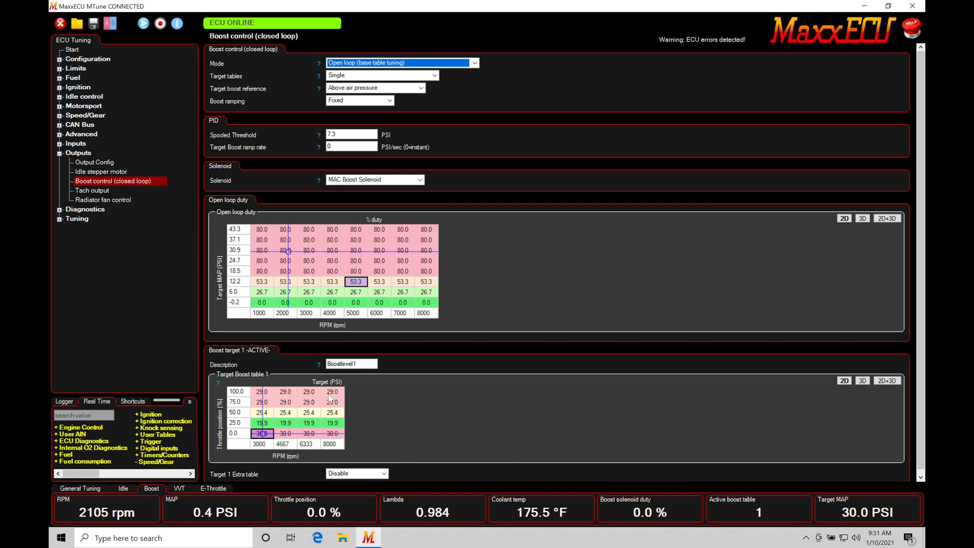
{"action": "mouse_move", "coordinate": [315, 448]}
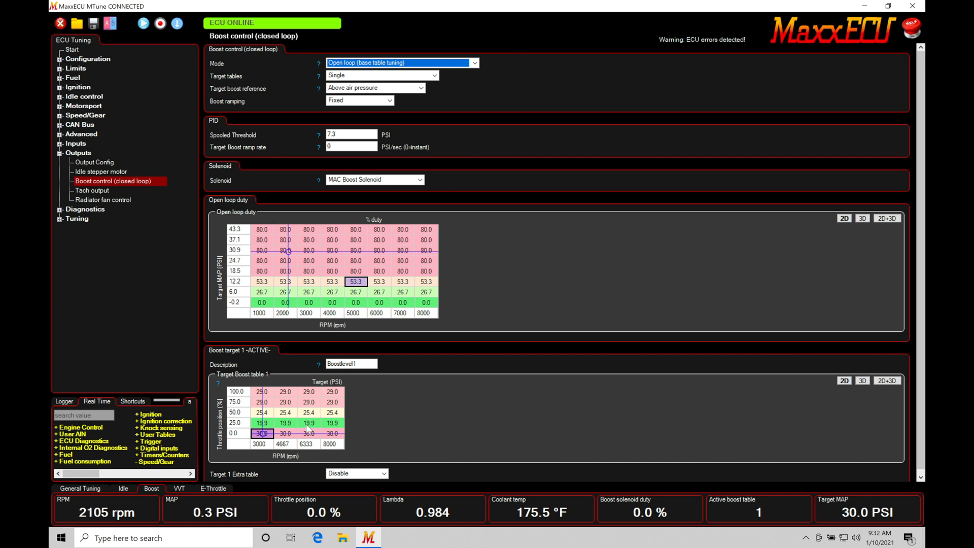
{"action": "mouse_move", "coordinate": [247, 220]}
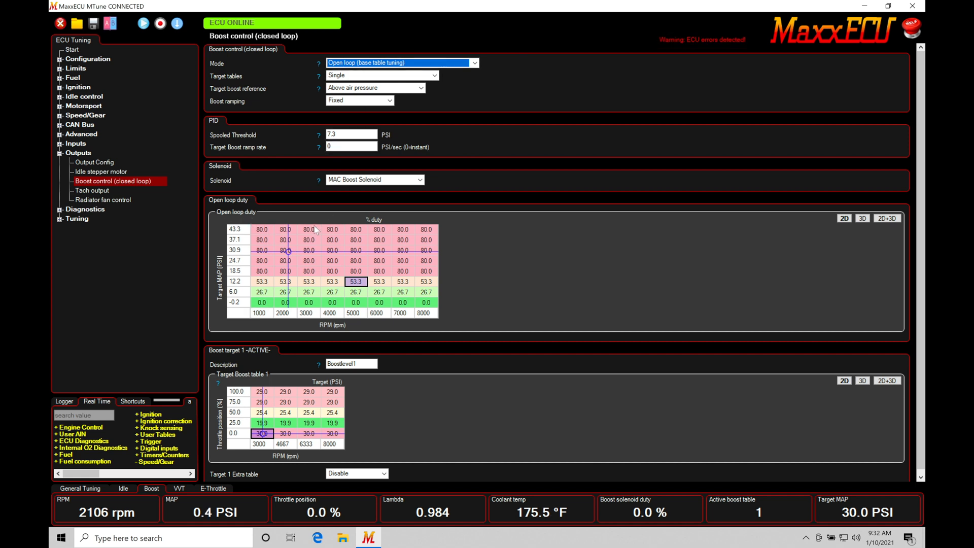
{"action": "mouse_move", "coordinate": [300, 266]}
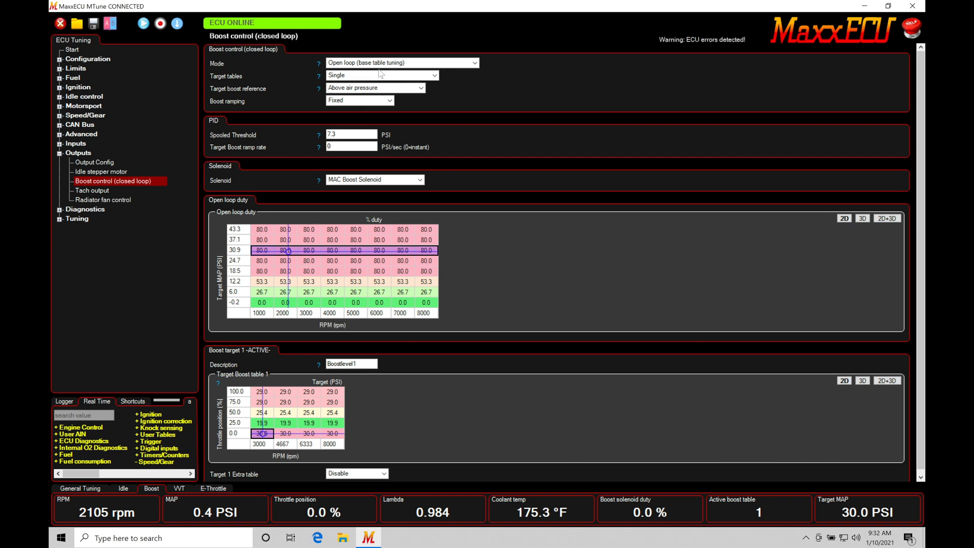
{"action": "mouse_move", "coordinate": [310, 273]}
{"action": "type", "text": "6"}
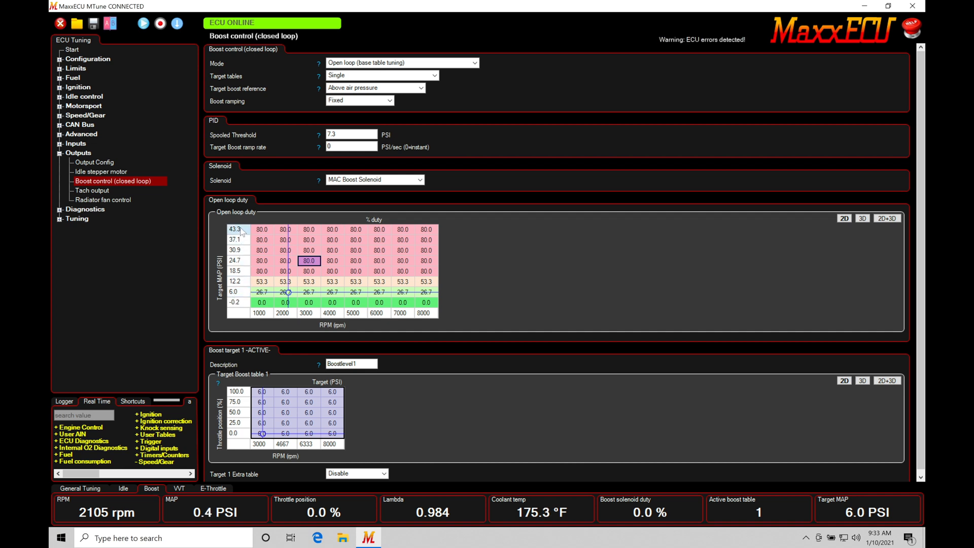
{"action": "mouse_move", "coordinate": [245, 295]}
{"action": "type", "text": "10"}
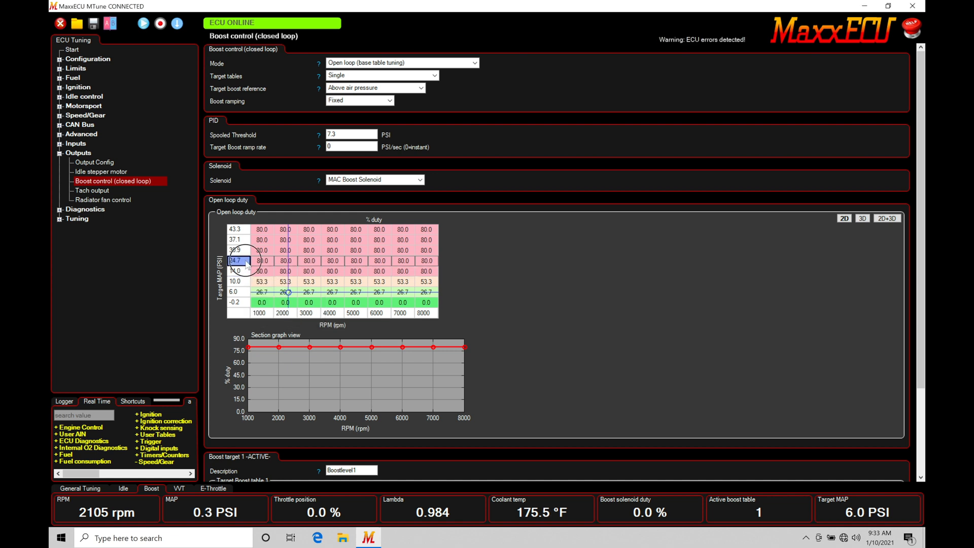
Set the top Target MAP breakpoint of the open-loop duty table to 30.0 PSI
{"action": "type", "text": "22.0"}
{"action": "type", "text": "18"}
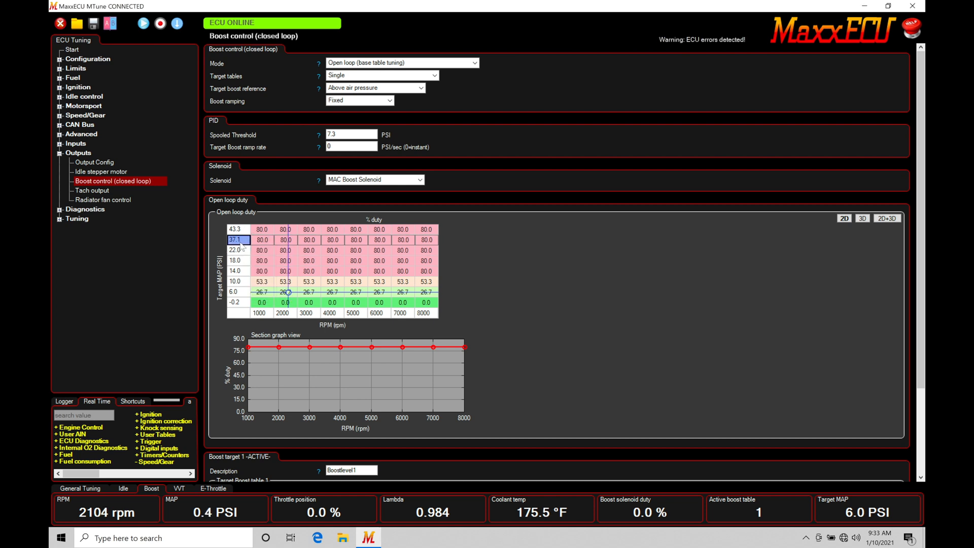
{"action": "double_click", "coordinate": [261, 229]}
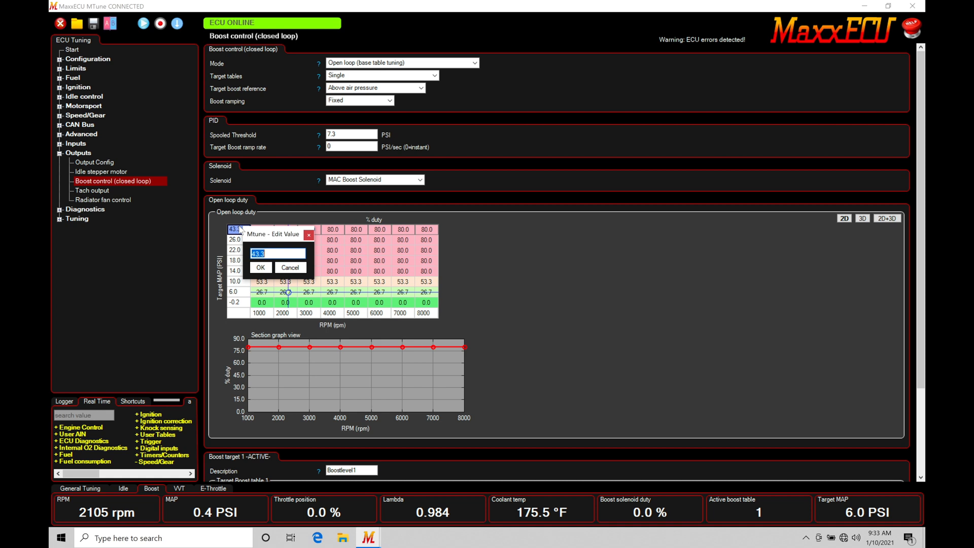
{"action": "left_click", "coordinate": [260, 267]}
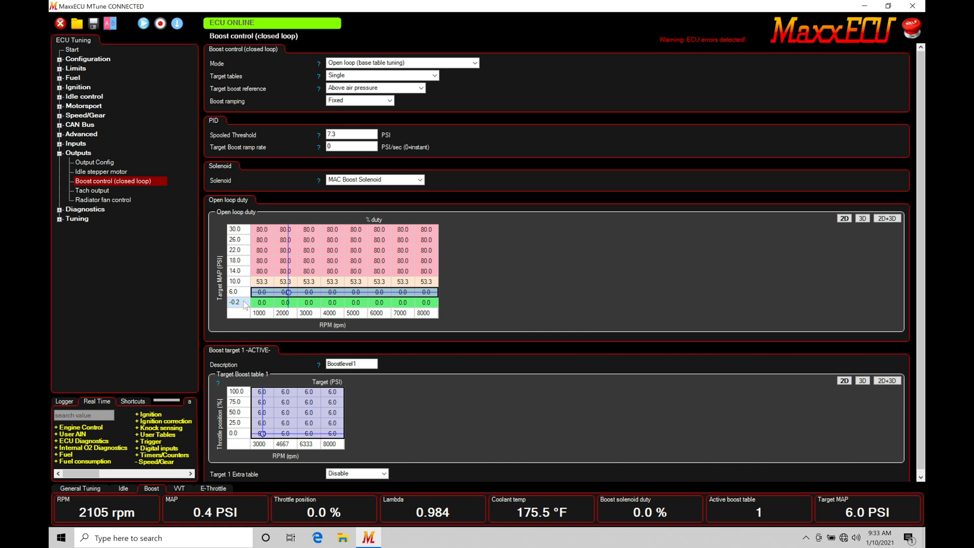
Set the target boost table to 10 PSI and select the 10 PSI duty row for editing
{"action": "left_click", "coordinate": [285, 412]}
{"action": "type", "text": "10"}
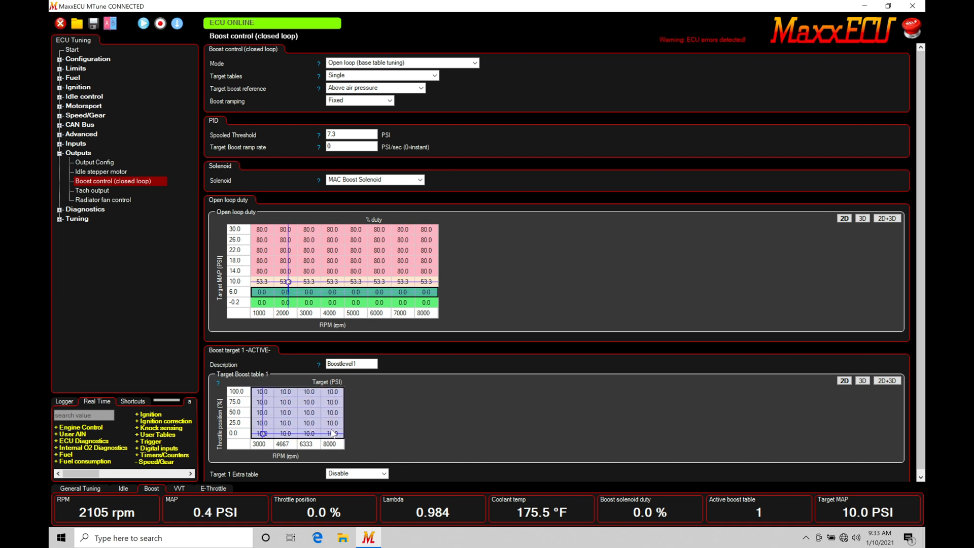
{"action": "mouse_move", "coordinate": [332, 326]}
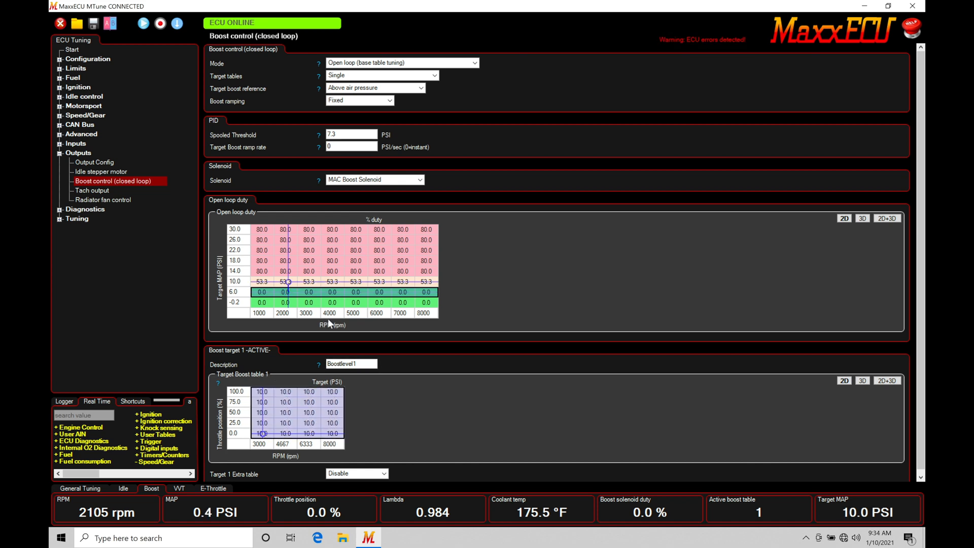
{"action": "left_click", "coordinate": [309, 292]}
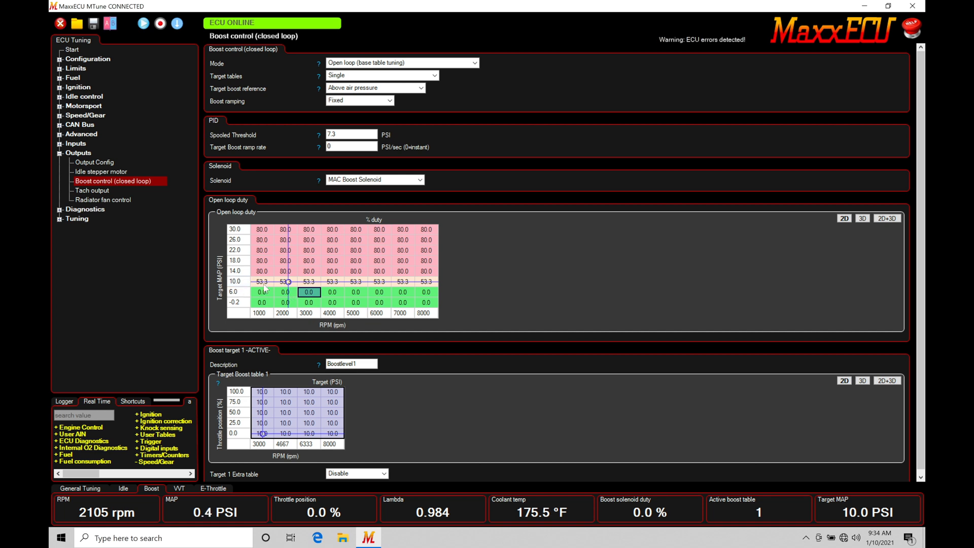
{"action": "left_click", "coordinate": [333, 280]}
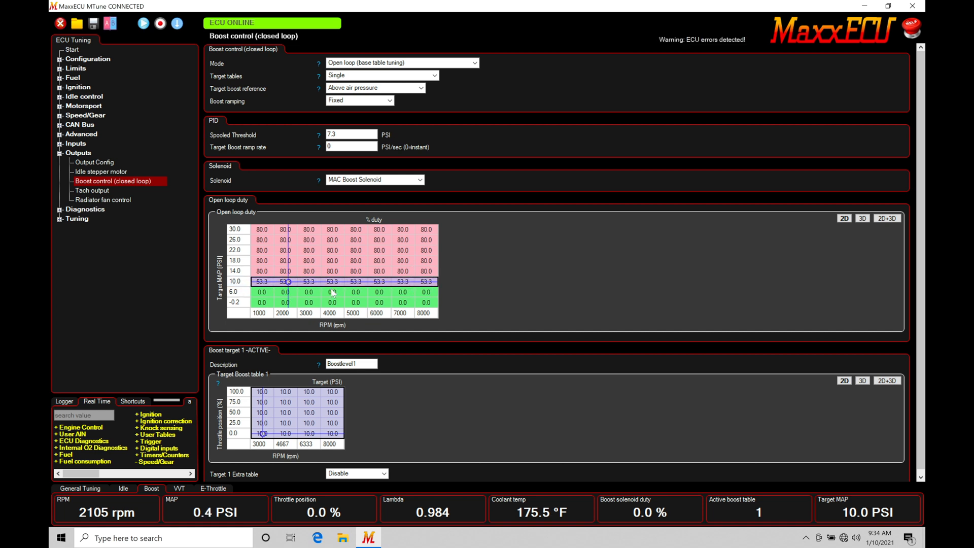
{"action": "mouse_move", "coordinate": [293, 413]}
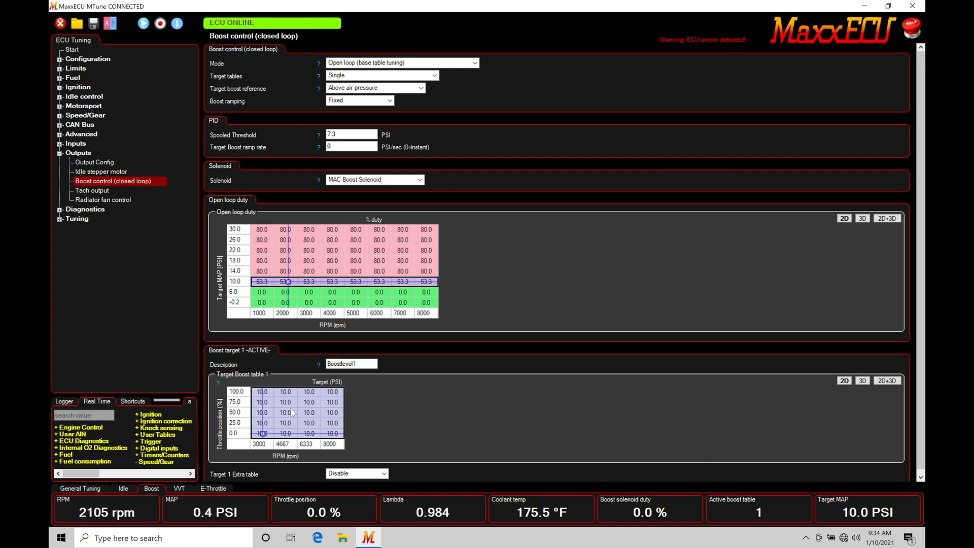
{"action": "mouse_move", "coordinate": [341, 303]}
{"action": "type", "text": "14"}
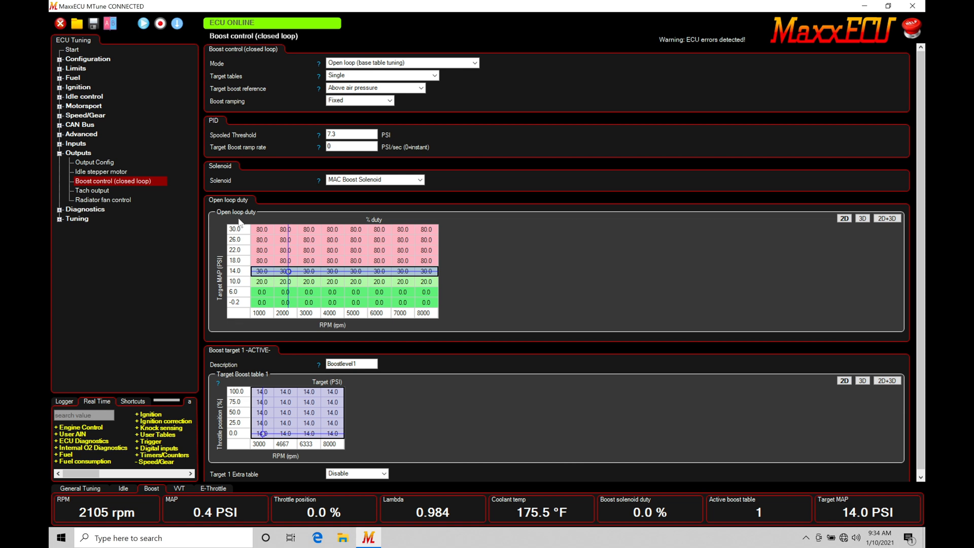
{"action": "mouse_move", "coordinate": [296, 320]}
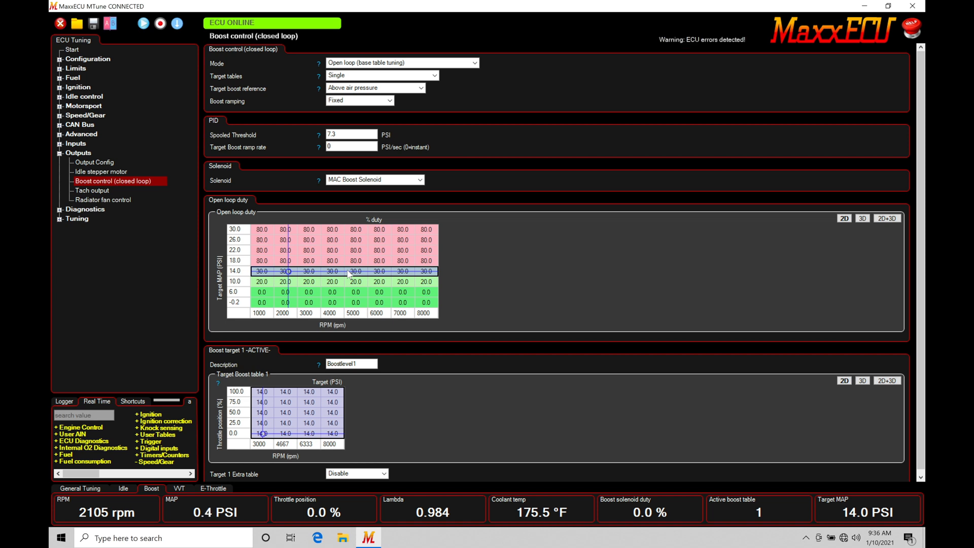
Bring up Change axis source for the duty table's Target MAP axis
{"action": "left_click", "coordinate": [331, 281]}
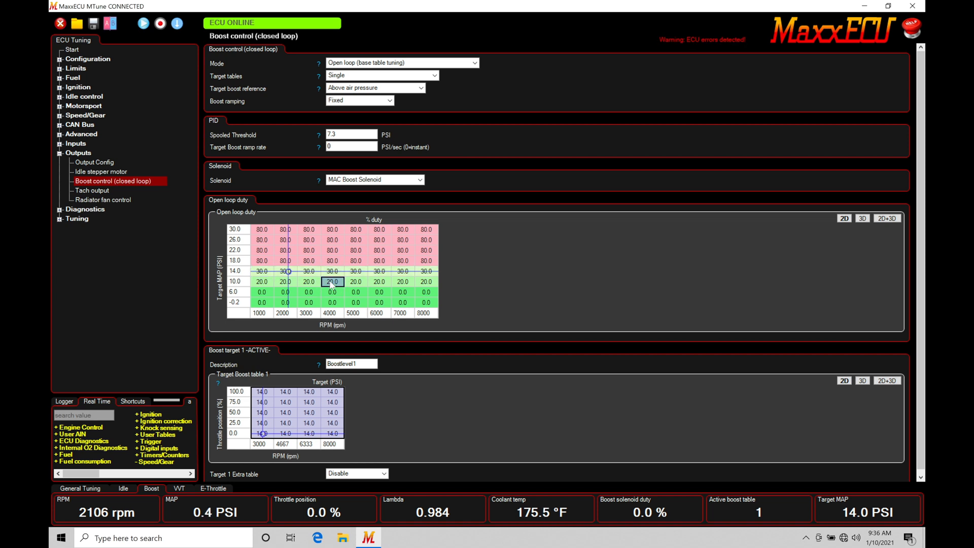
{"action": "left_click", "coordinate": [308, 412]}
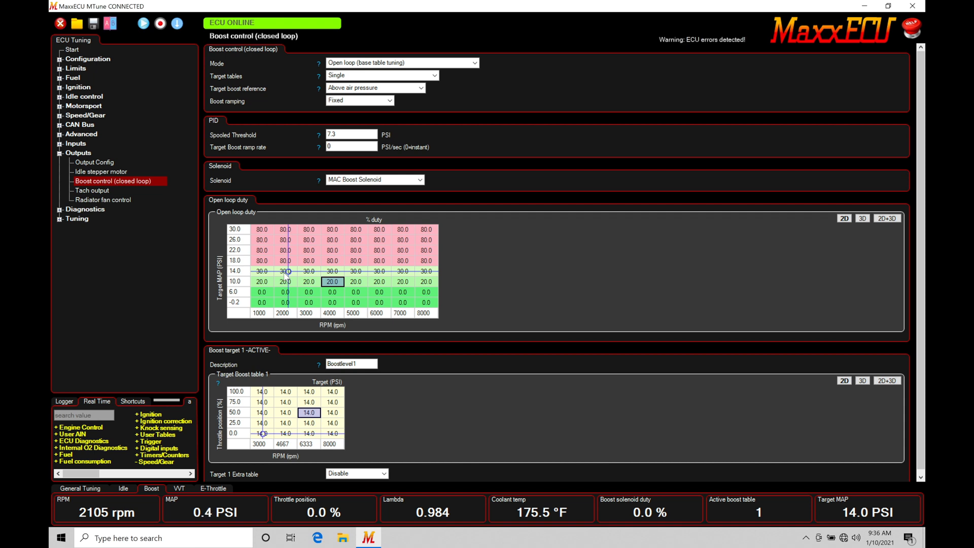
{"action": "mouse_move", "coordinate": [246, 284]}
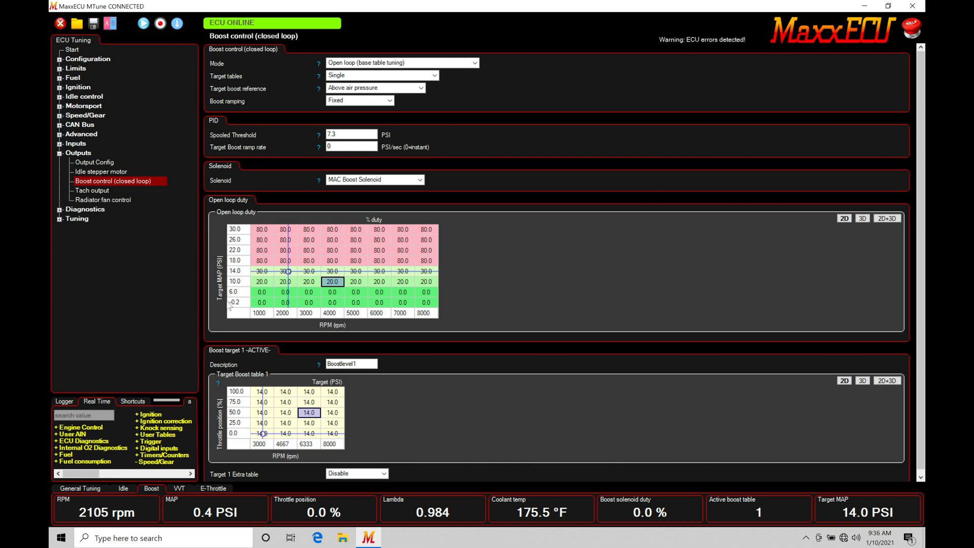
{"action": "right_click", "coordinate": [235, 260]}
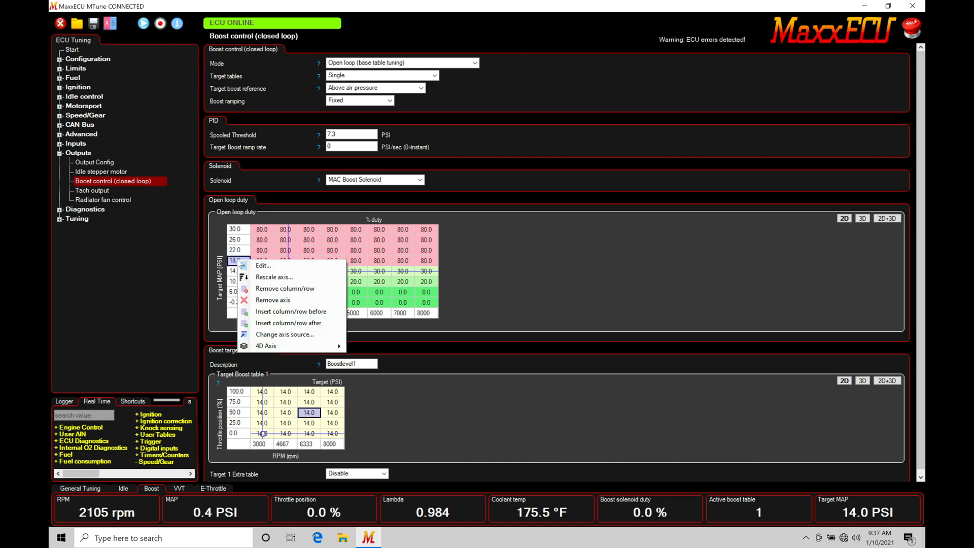
{"action": "left_click", "coordinate": [284, 334]}
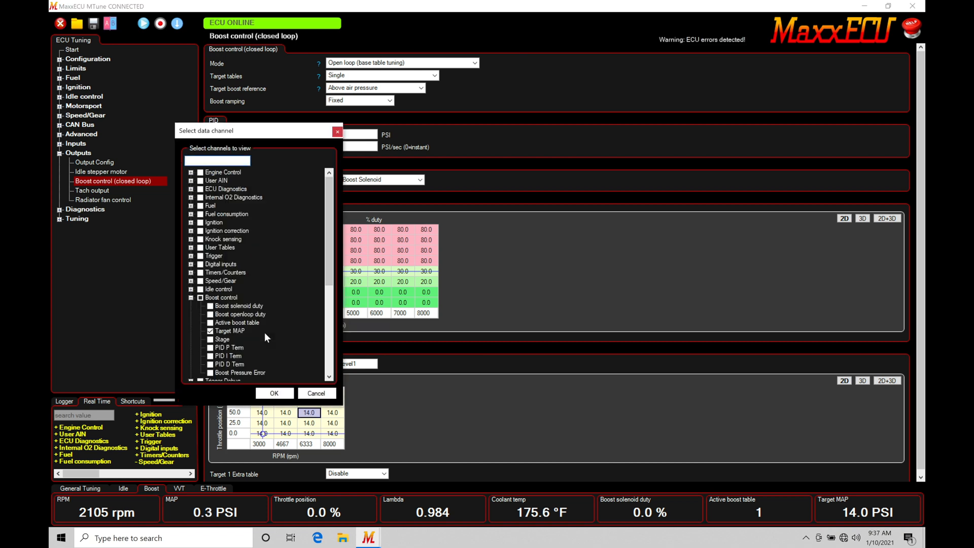